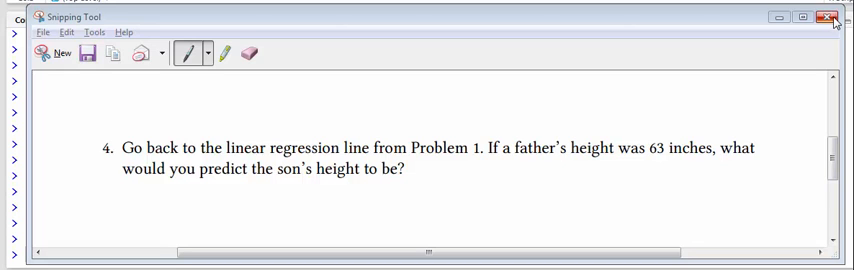
# - Close the Snipping Tool capture of Problem 4 to return to the RStudio console
pyautogui.click(830, 16)
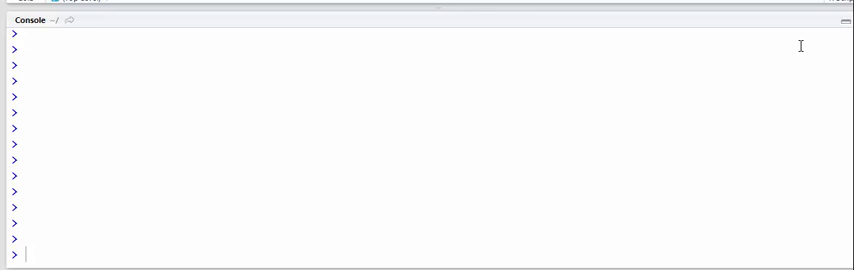
pyautogui.moveTo(712, 116)
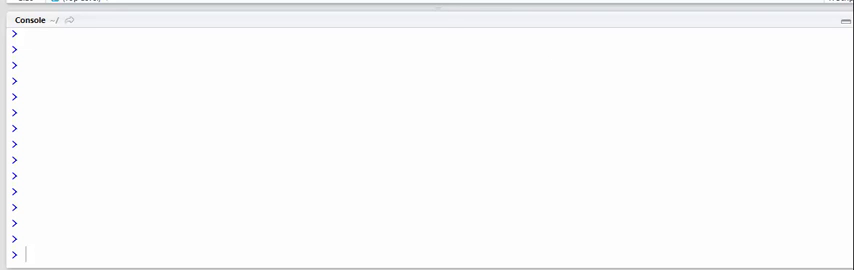
# - Fit lm(sheight ~ fheight, data = father.son) as fit and display summary(fit)
pyautogui.write('fit = lm(sheight ~ fheight, data = father.son)')
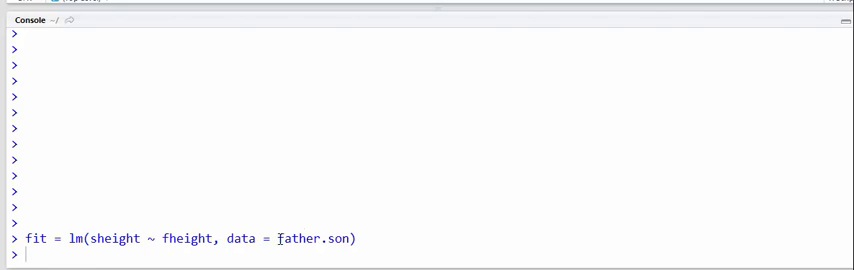
pyautogui.moveTo(401, 239)
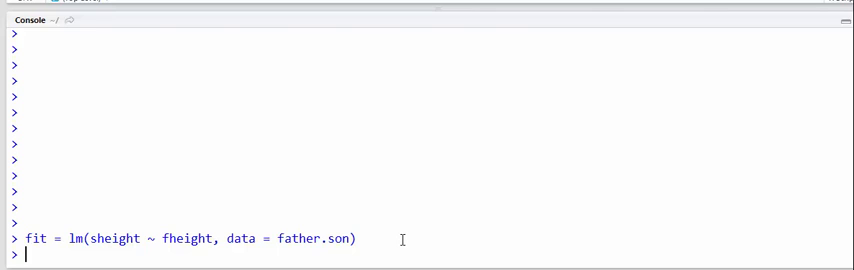
pyautogui.write('sum')
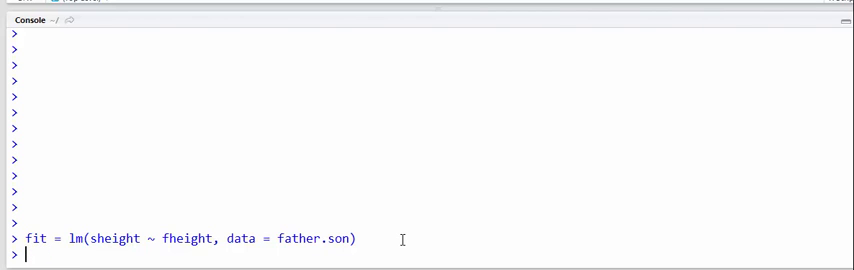
pyautogui.write('summary(fit')
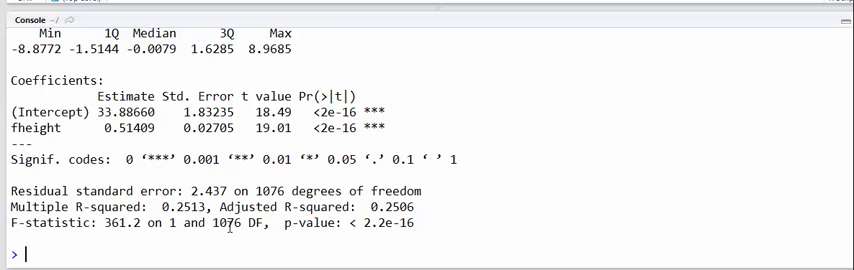
# - Run predict(fit, newdata = data.frame(fheight = 63)) to get the son's height 66.27447
pyautogui.write('p')
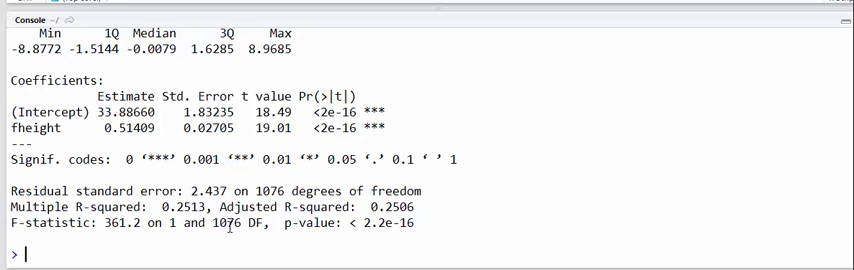
pyautogui.write('pre')
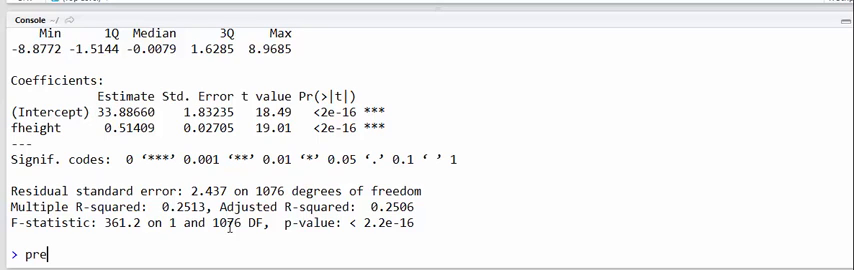
pyautogui.write('dict(fit,')
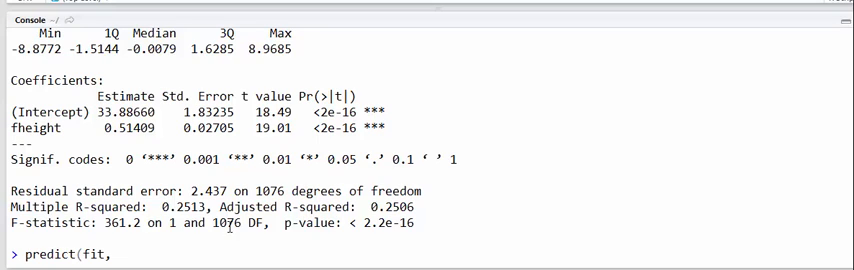
pyautogui.write('newdata(')
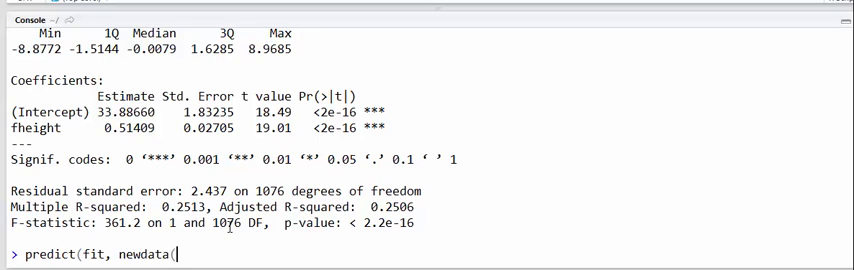
pyautogui.write('=')
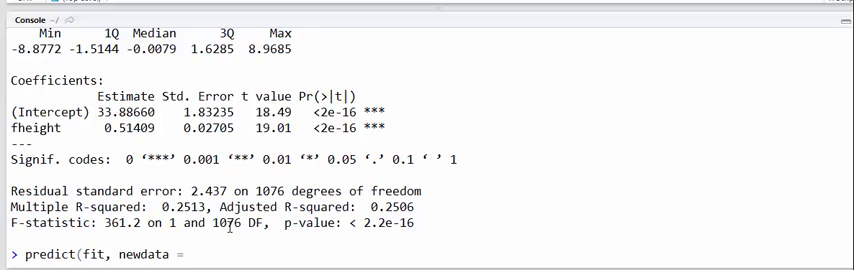
pyautogui.write('data.frame')
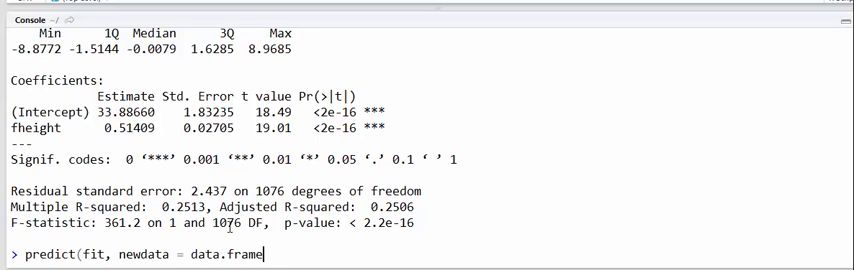
pyautogui.write('(')
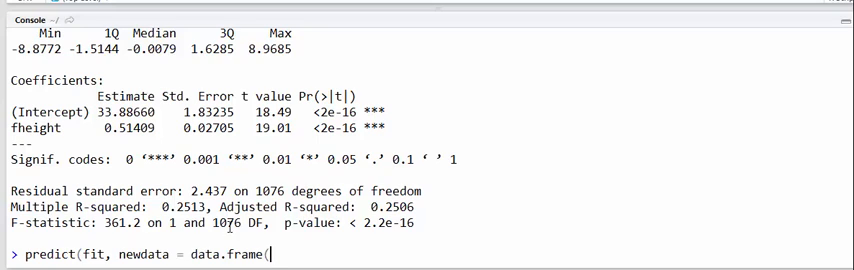
pyautogui.write('she')
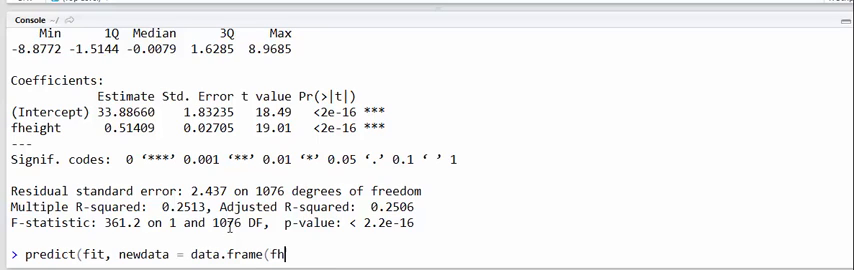
pyautogui.write('eight =')
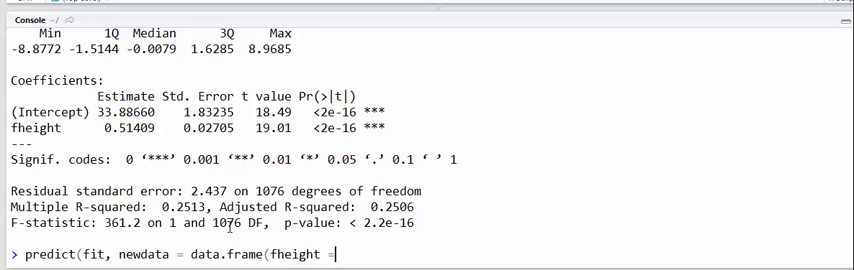
pyautogui.write('63))')
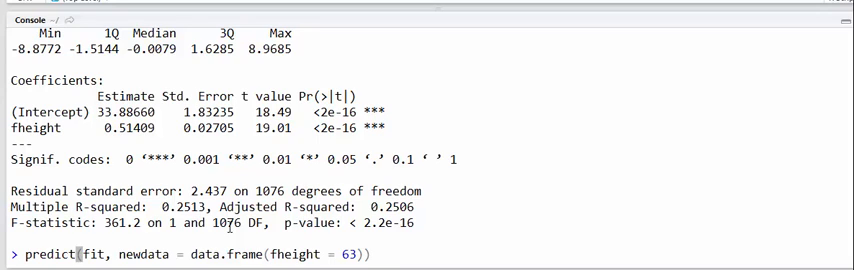
pyautogui.press('Return')
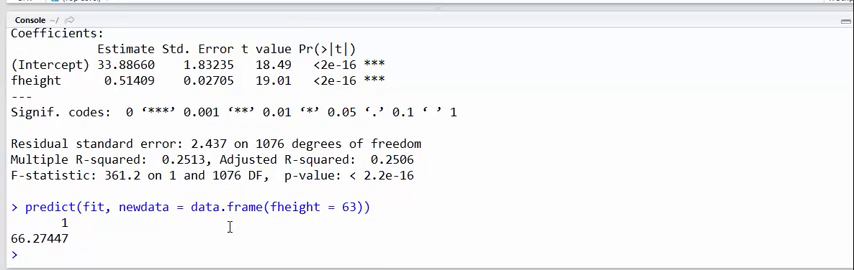
# - Print coef(fit) showing intercept 33.886604 and fheight slope 0.514093
pyautogui.write('coef(fit')
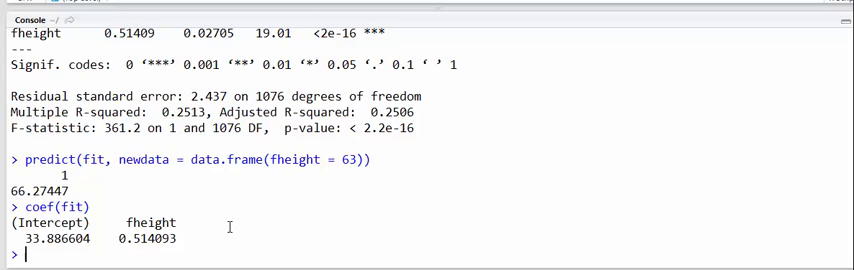
# - Store b0 = coef(fit)[1] and b1 = coef(fit)[2], then begin the b0 + b1 expression
pyautogui.write('b')
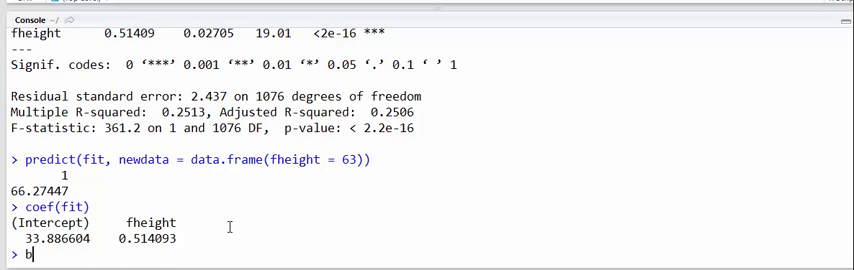
pyautogui.write('0 = c')
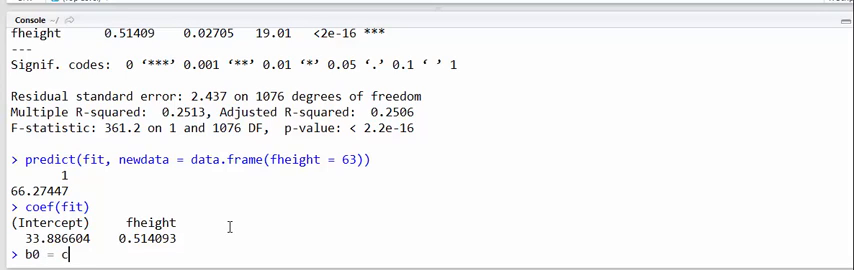
pyautogui.write('oef(fit)[0')
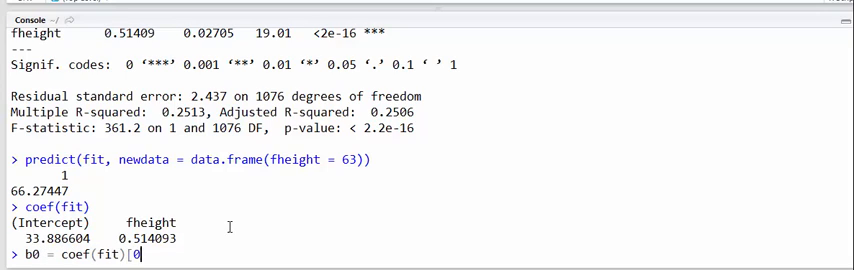
pyautogui.write('1]; b')
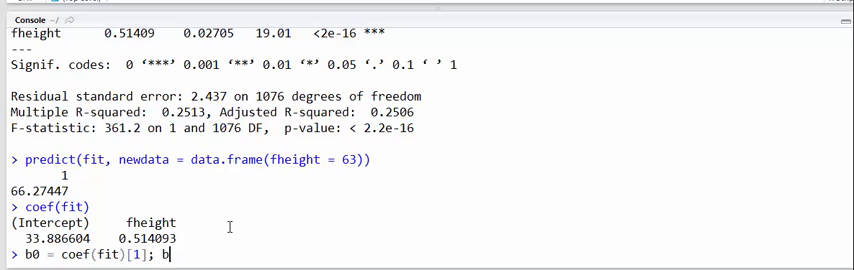
pyautogui.write('b1 = coef(fit)[2')
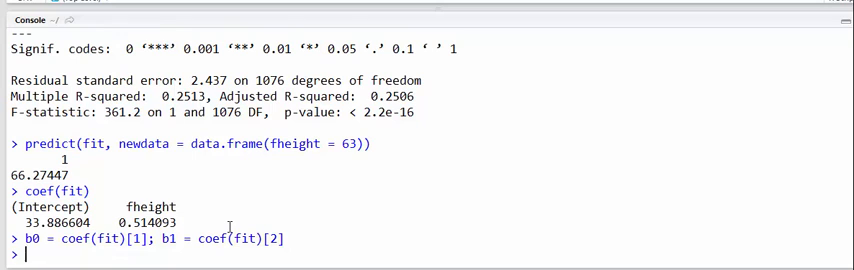
pyautogui.write('b0 + b1')
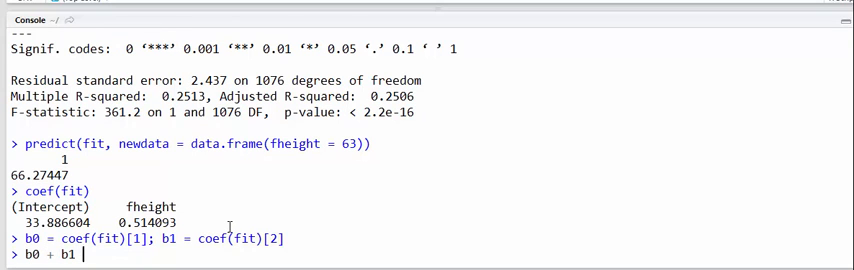